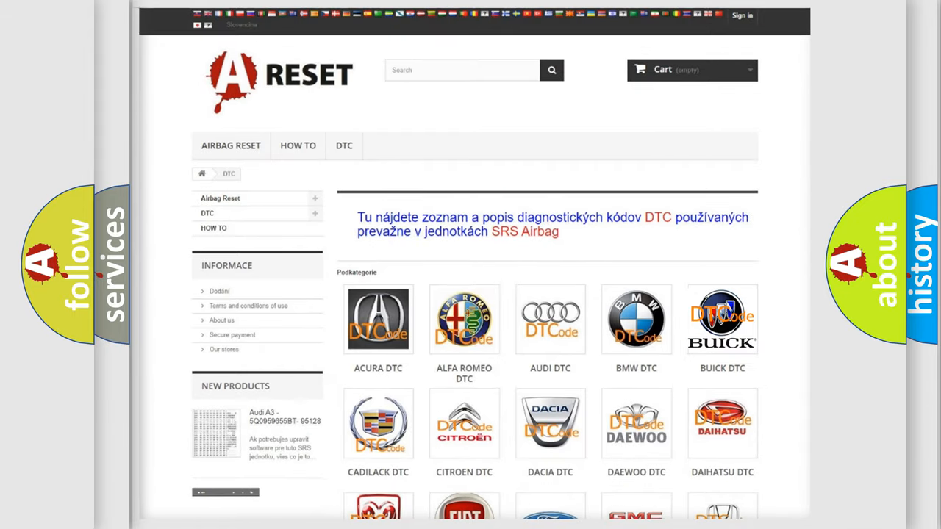
Open the Buick DTC code list from the categories page and browse down the codes.
left_click(722, 319)
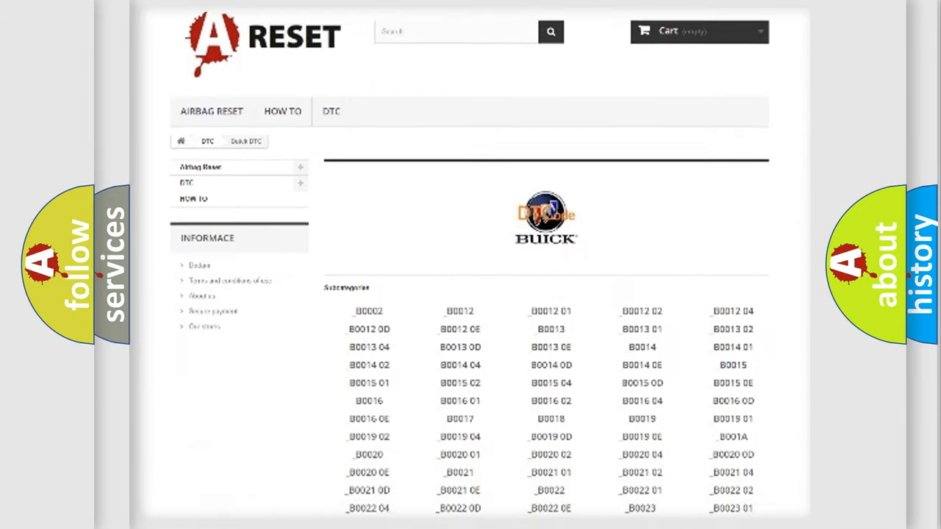
scroll("down", 3)
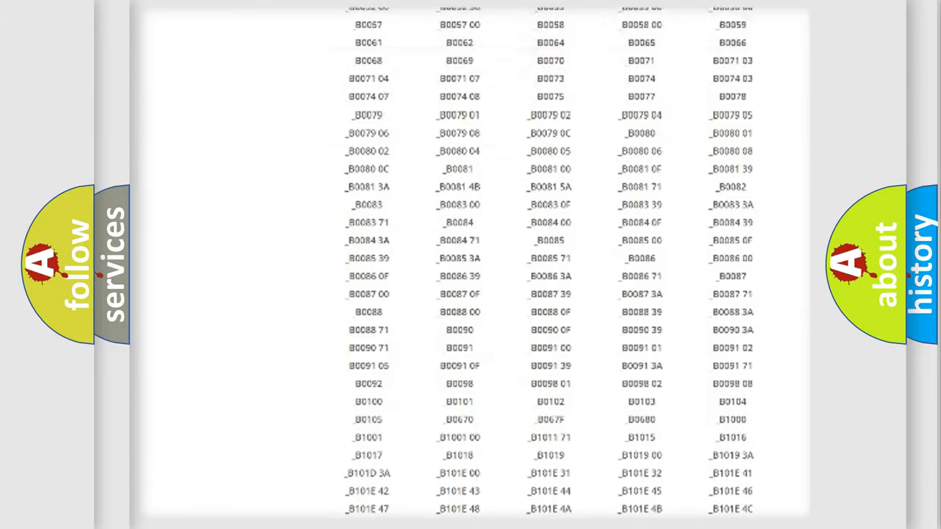